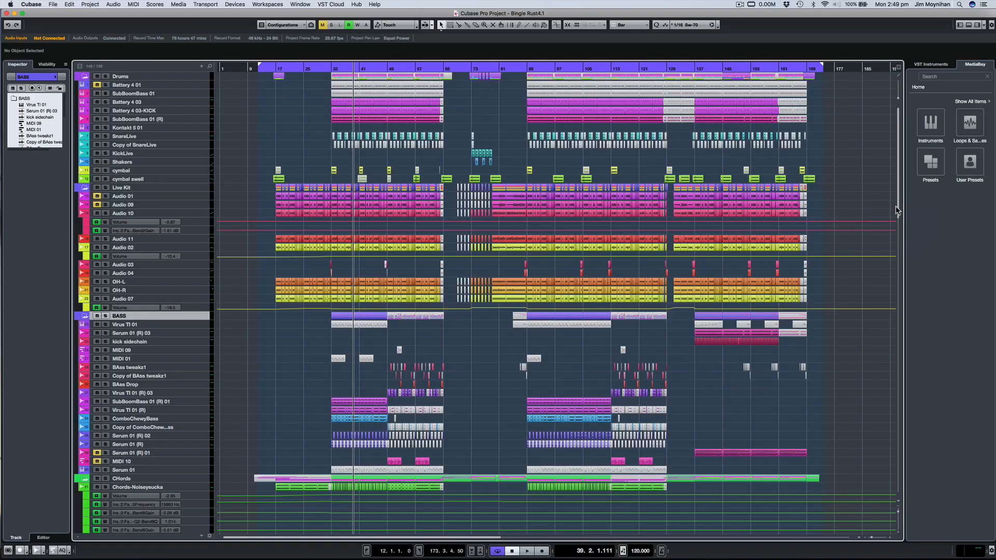
scroll("down", 3)
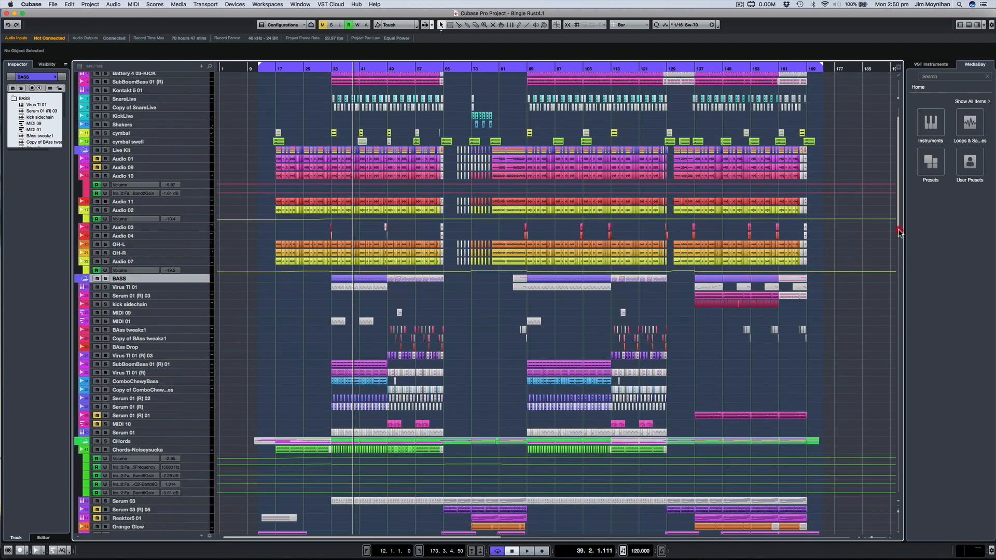
scroll("down", 3)
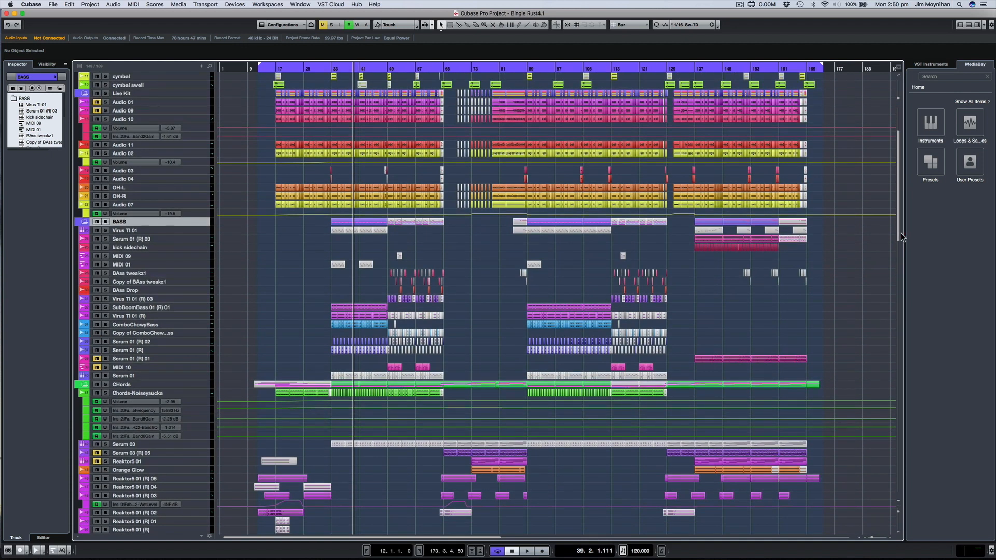
scroll("up", 3)
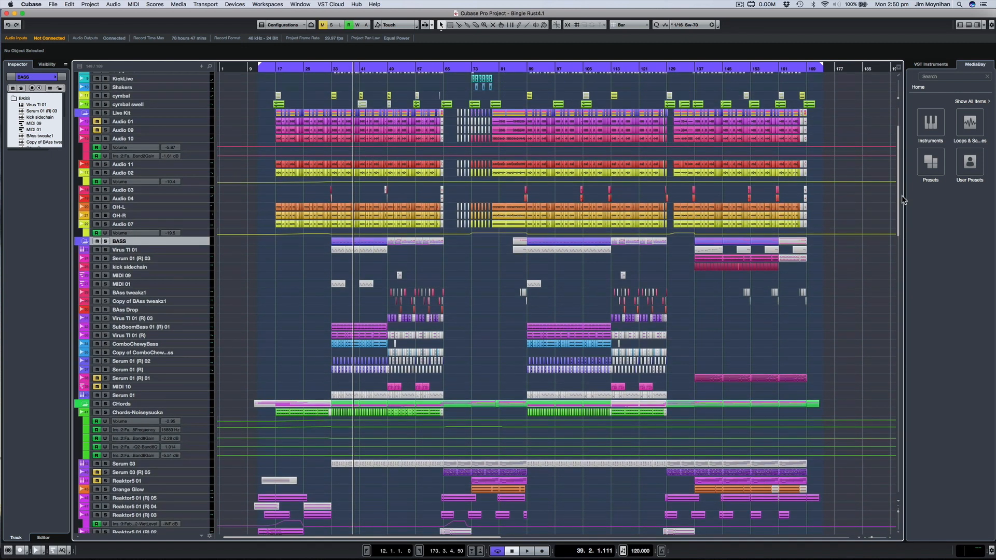
scroll("up", 3)
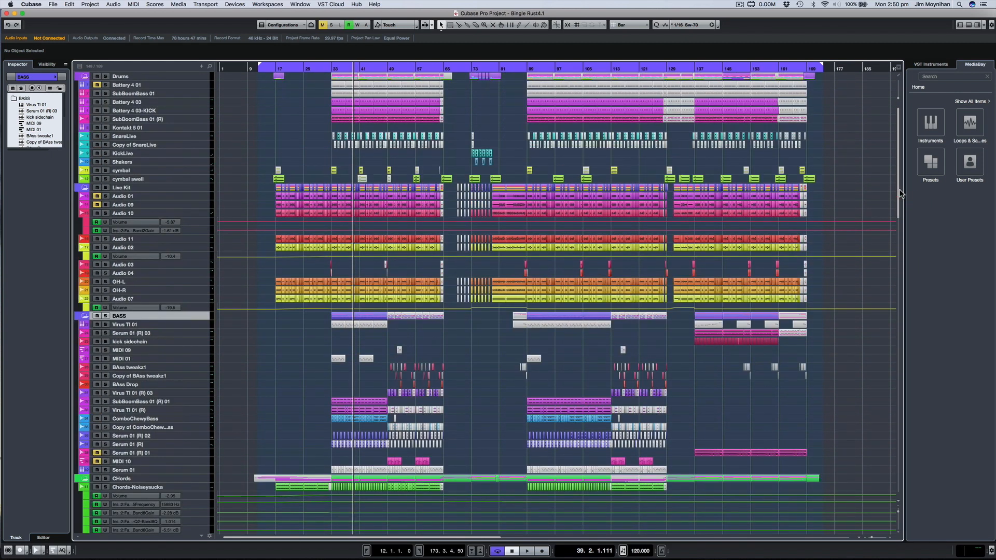
scroll("down", 3)
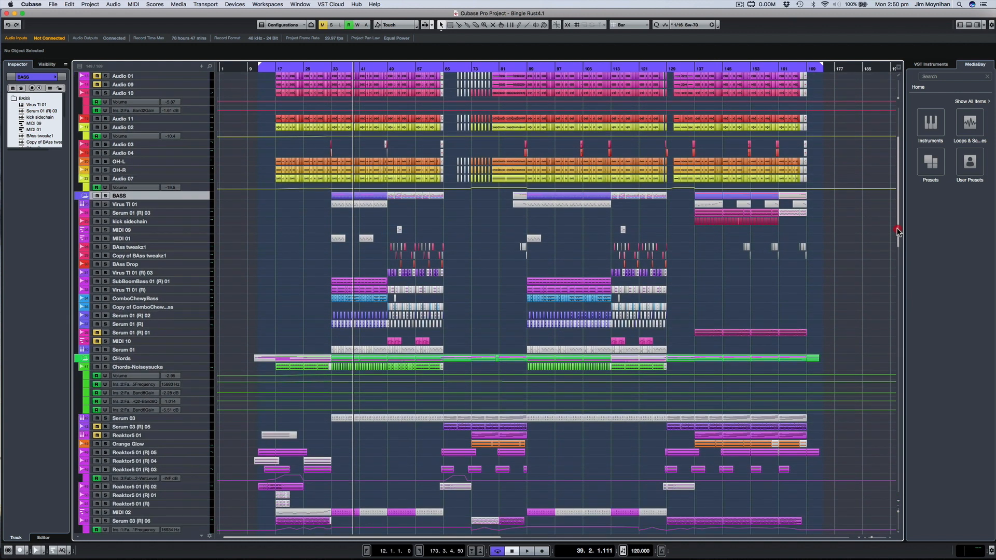
scroll("up", 3)
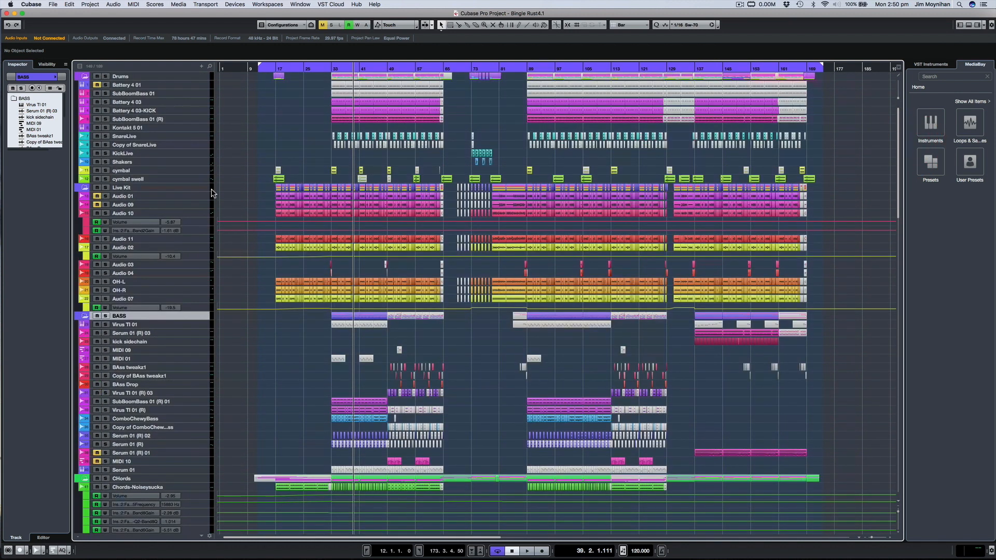
mouse_move(389, 353)
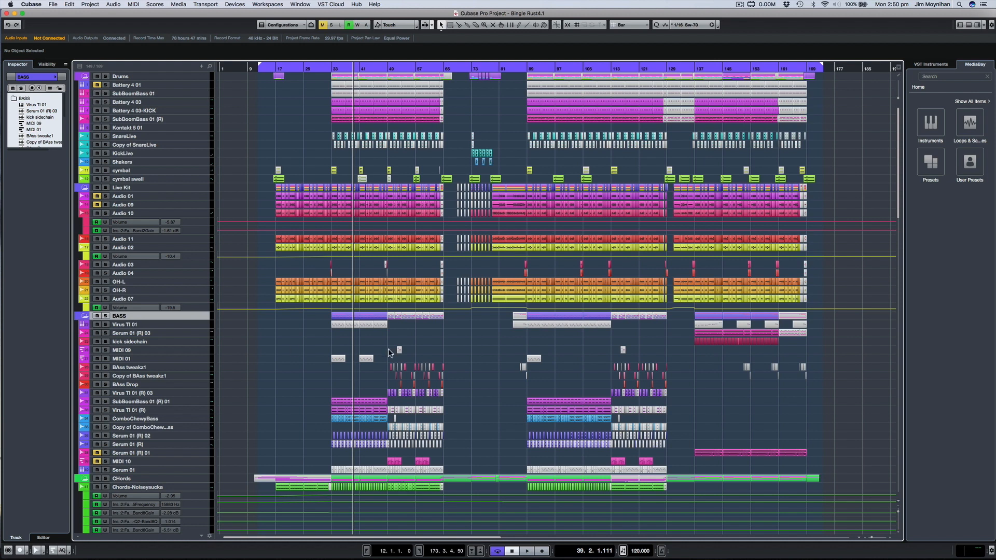